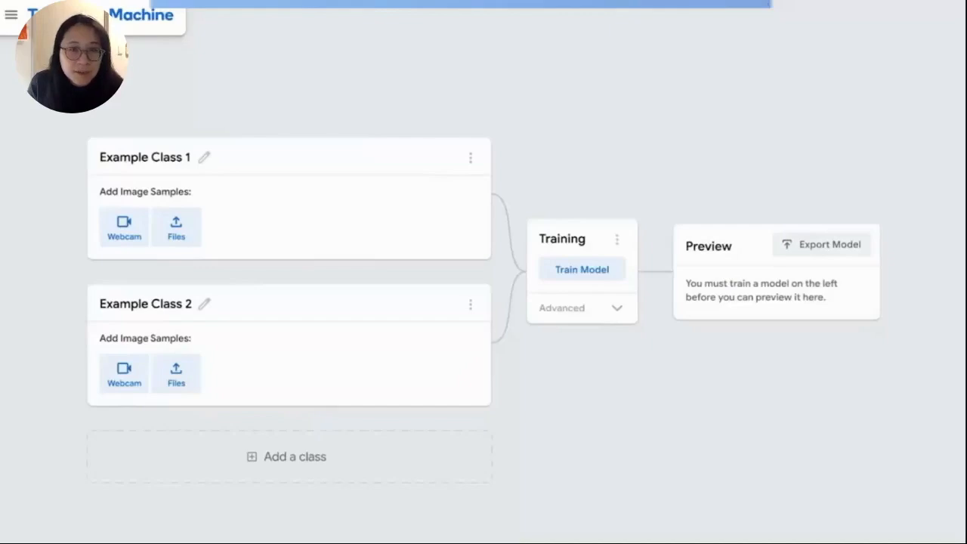
Leave the image project and return to the Teachable Machine New Project page.
click(124, 226)
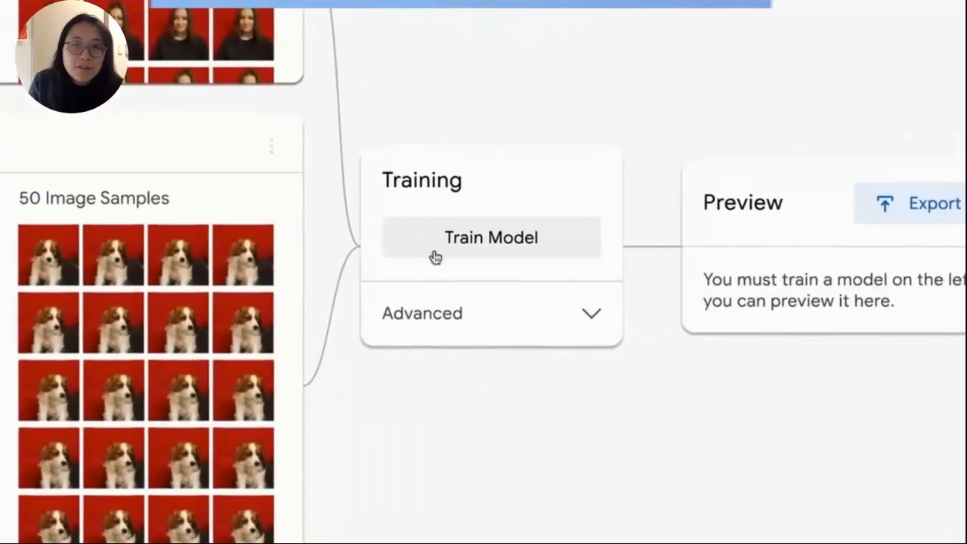
click(490, 236)
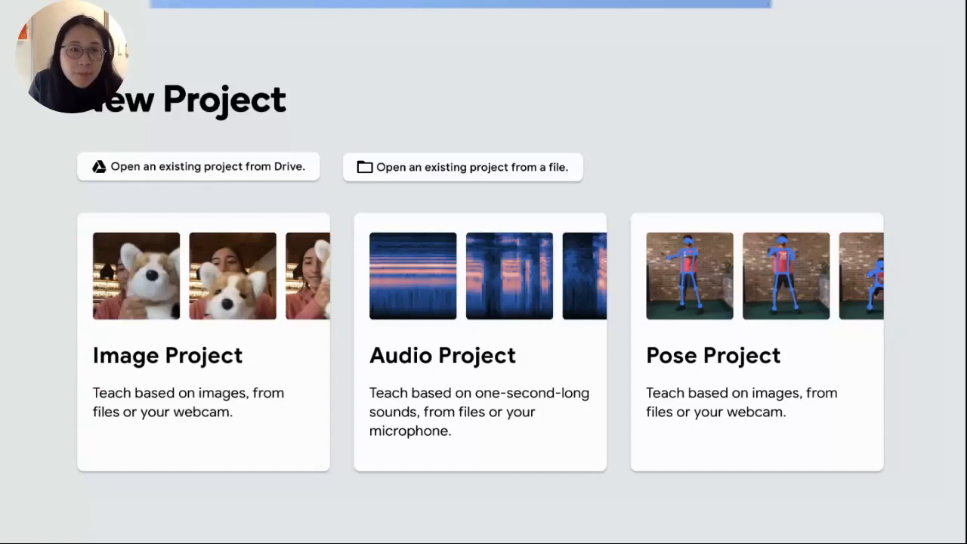
Start a new Audio project and ready the Background Noise microphone recorder.
click(480, 340)
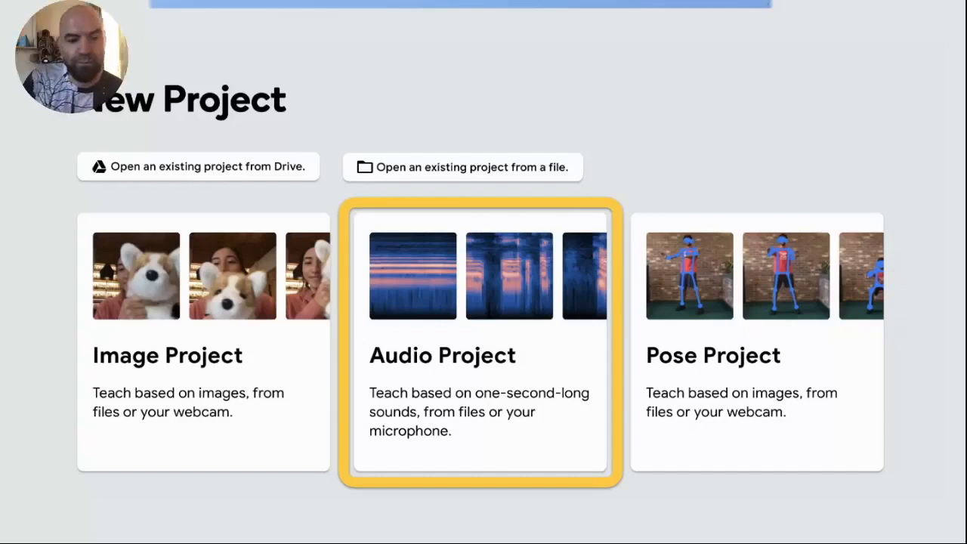
click(480, 340)
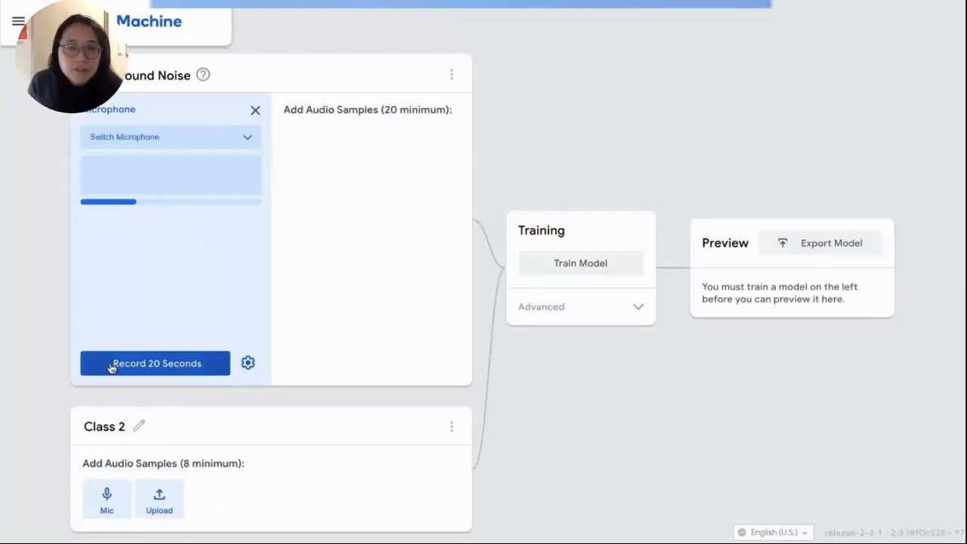
Record 20 seconds of background noise, extract it into samples, and begin renaming Class 2.
click(154, 363)
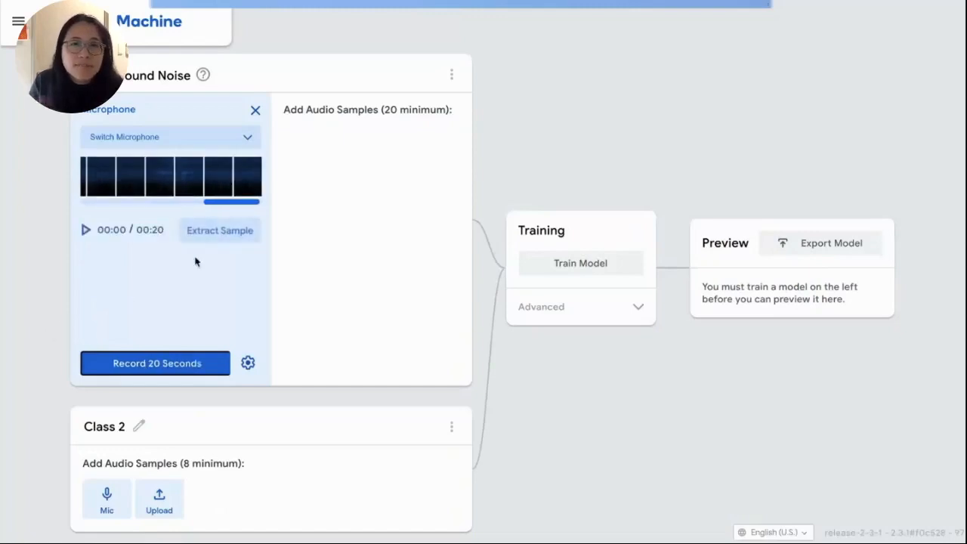
click(220, 230)
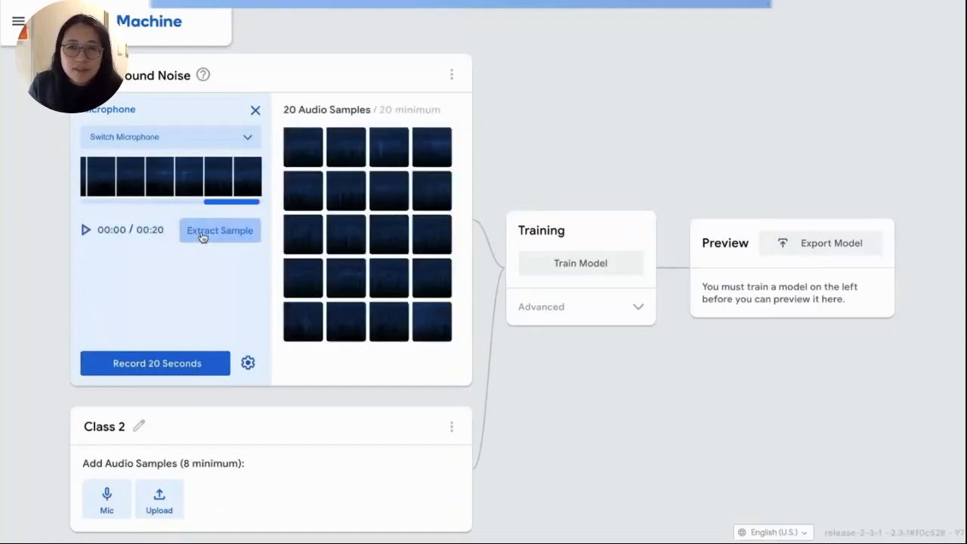
click(139, 426)
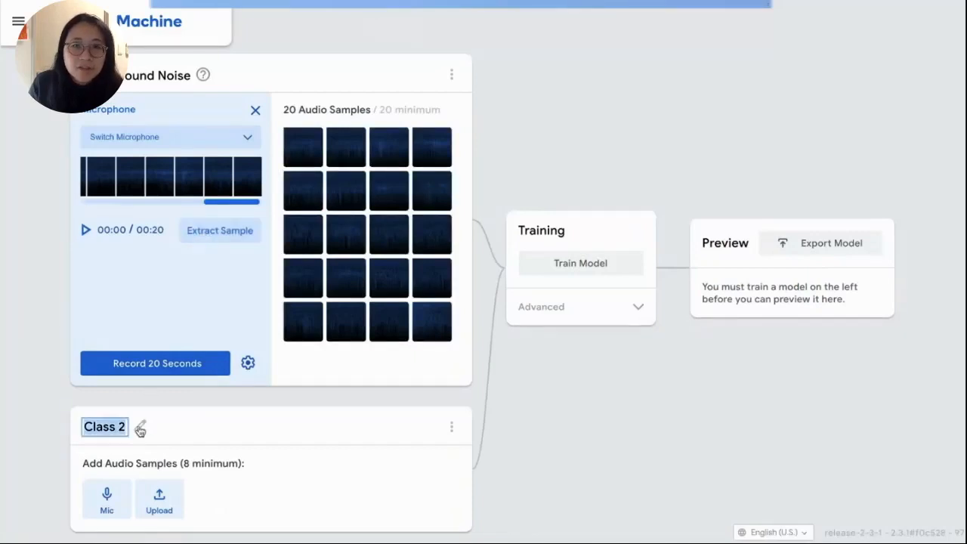
click(580, 263)
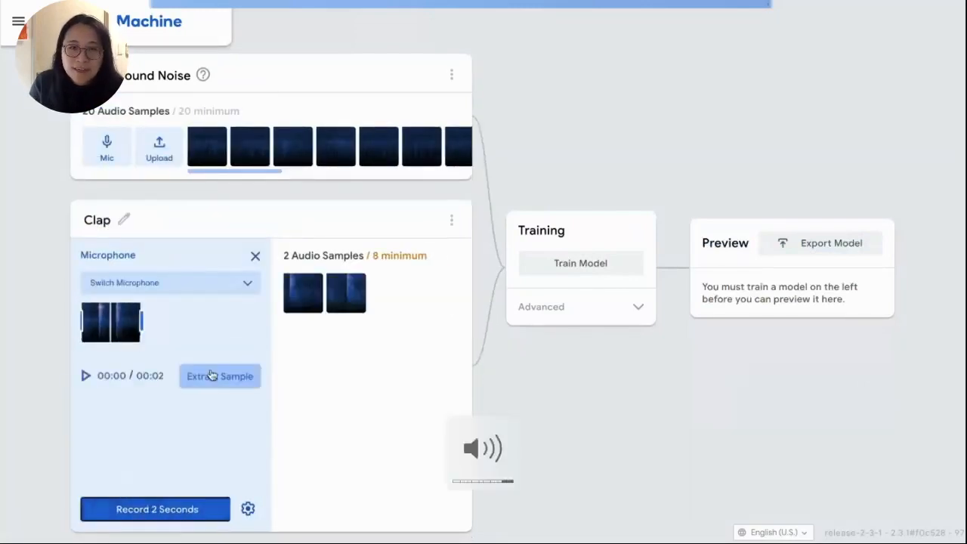
Finish Clap samples, train the model on Background Noise and Clap, and add a Hello class.
click(154, 507)
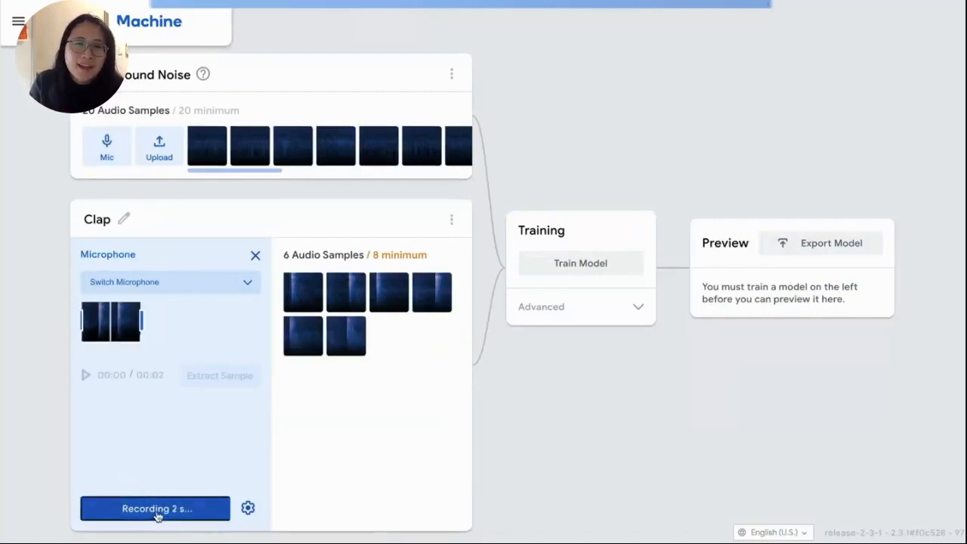
click(580, 263)
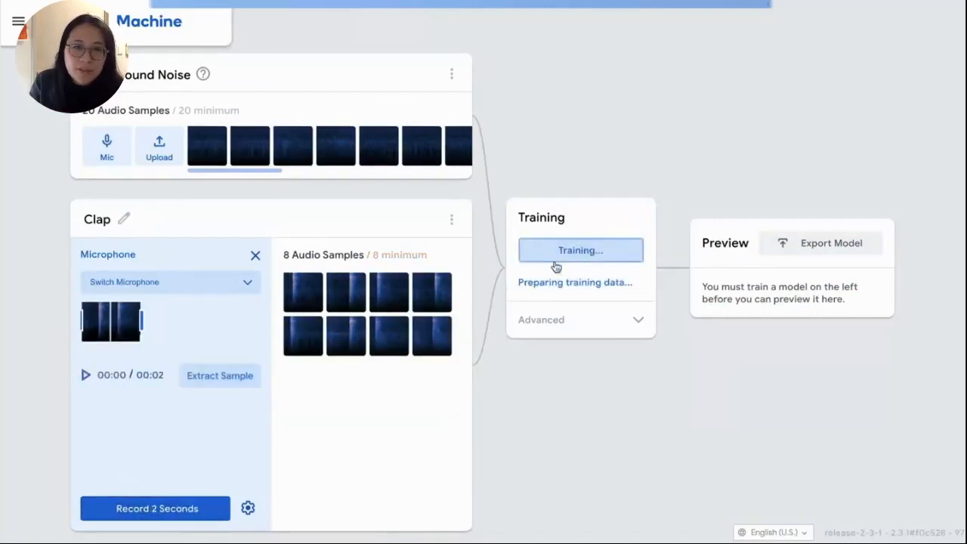
click(580, 251)
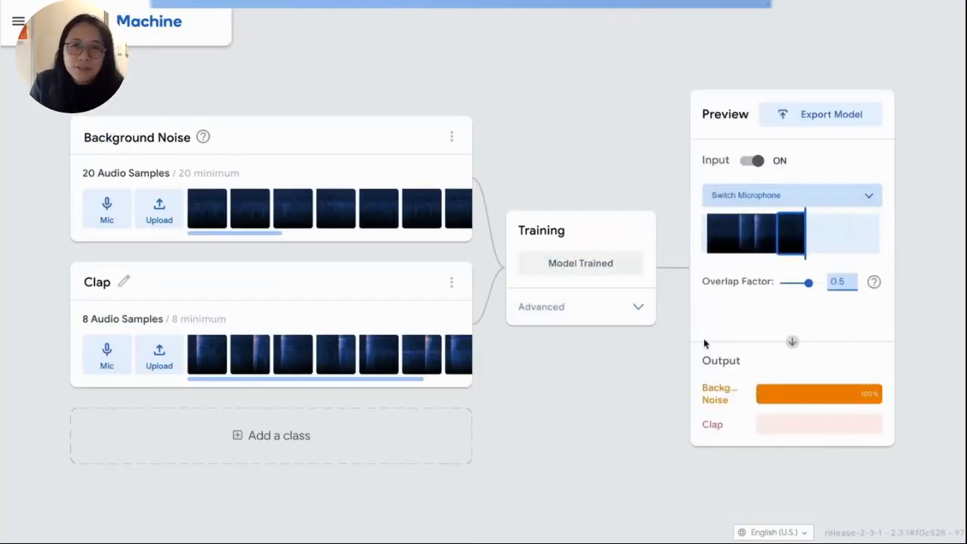
click(271, 435)
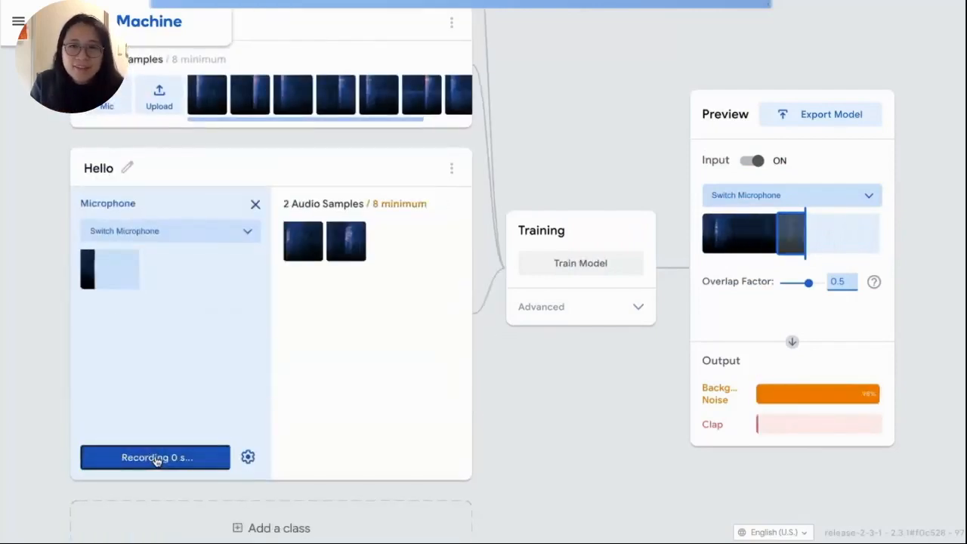
Extract Hello samples to reach 8 and retrain the model on all three classes.
click(155, 456)
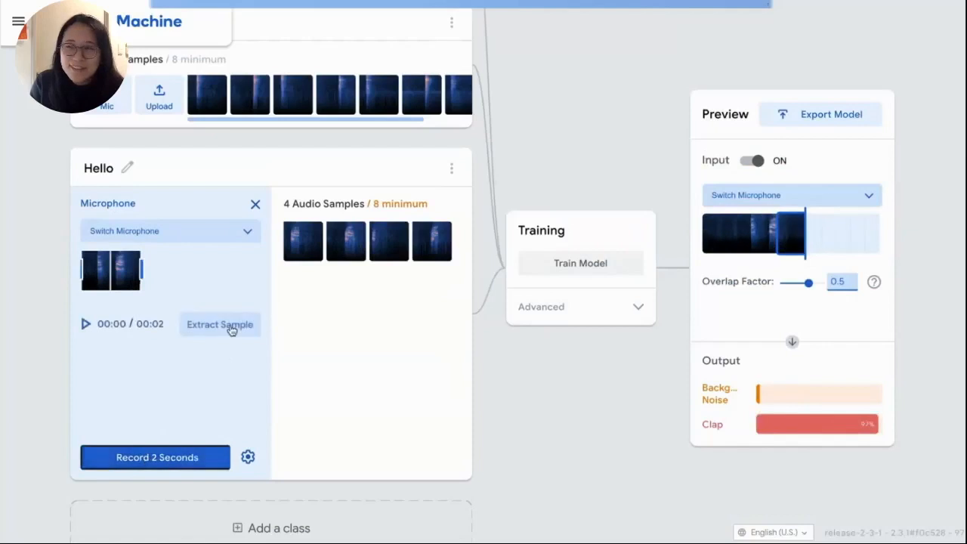
click(580, 263)
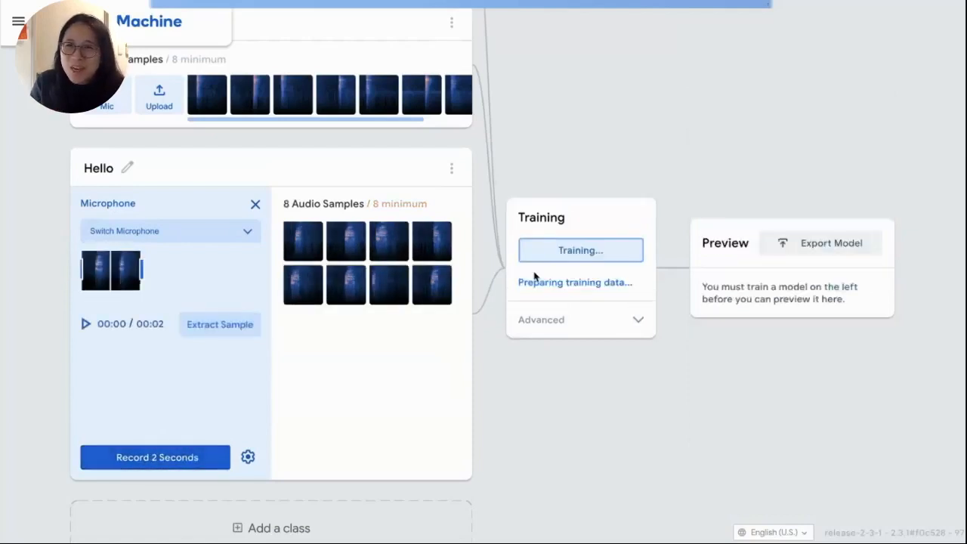
click(581, 251)
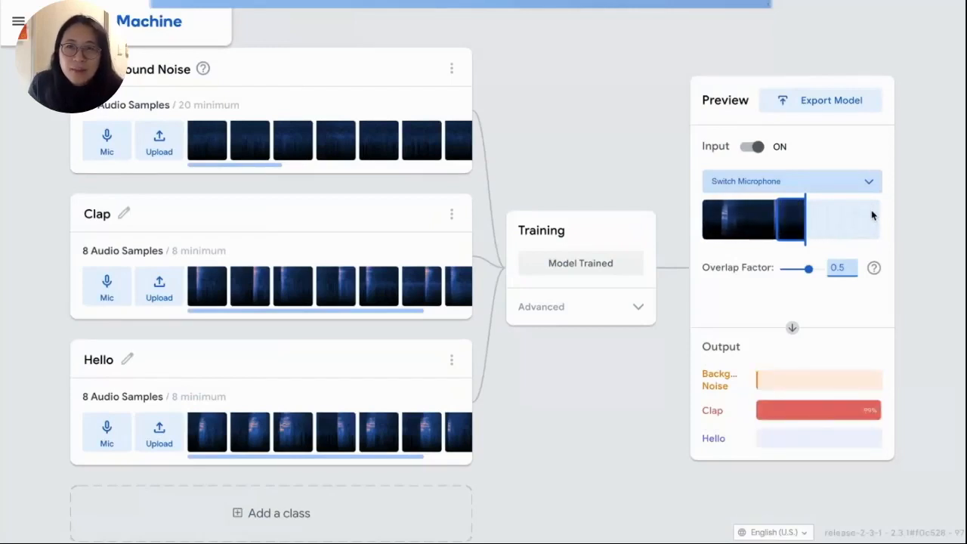
Export the trained model and load its URL into MicroPal.
click(819, 99)
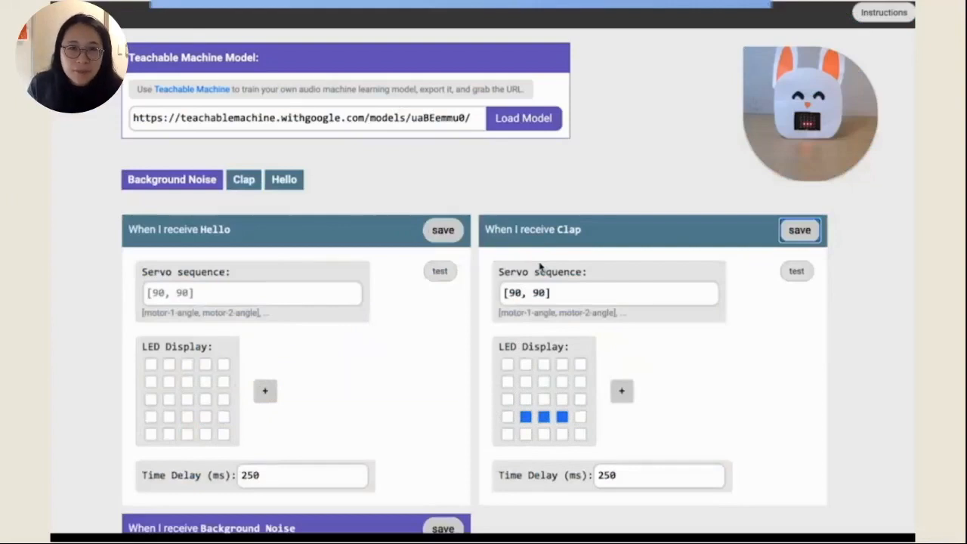
Give the Hello action servo sequence [0, 180], [90,90] and a second LED frame, then save it.
text(0)
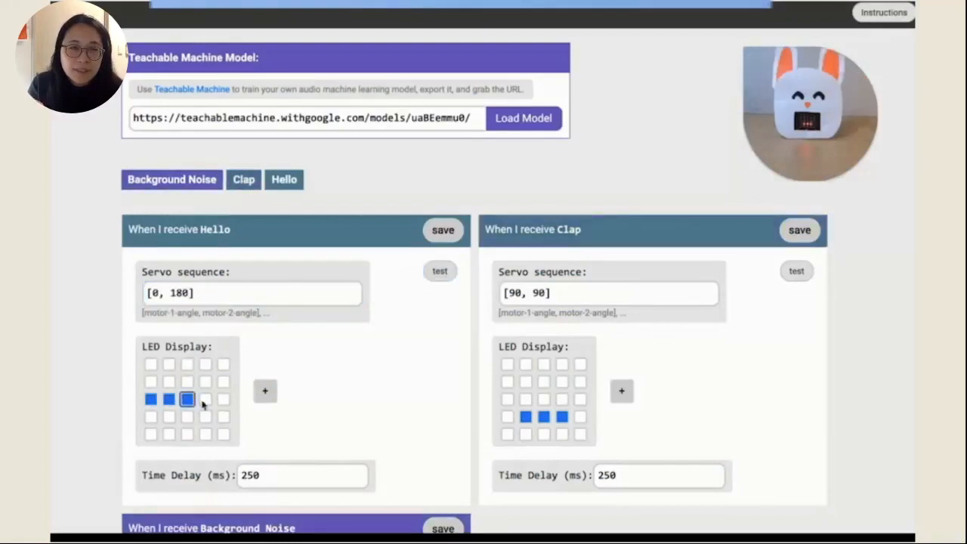
click(266, 390)
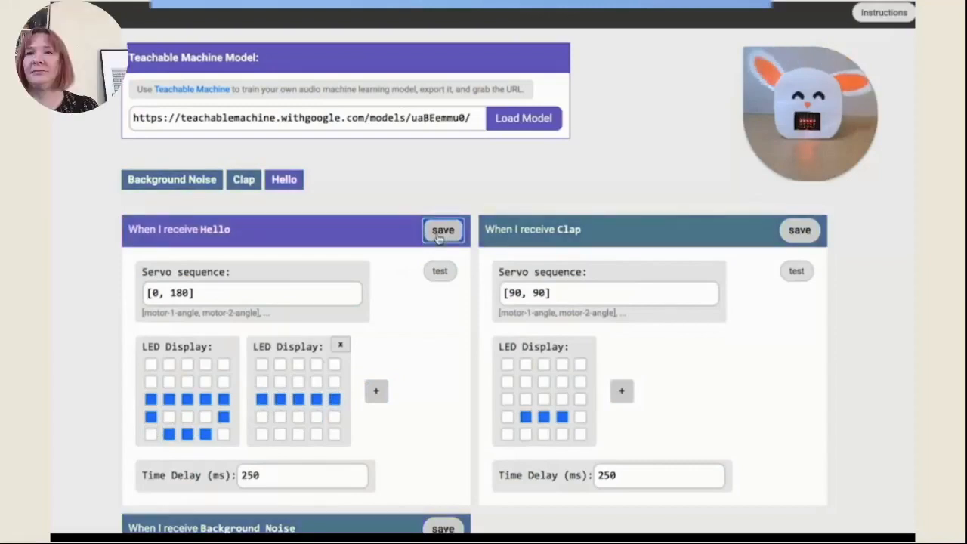
click(251, 293)
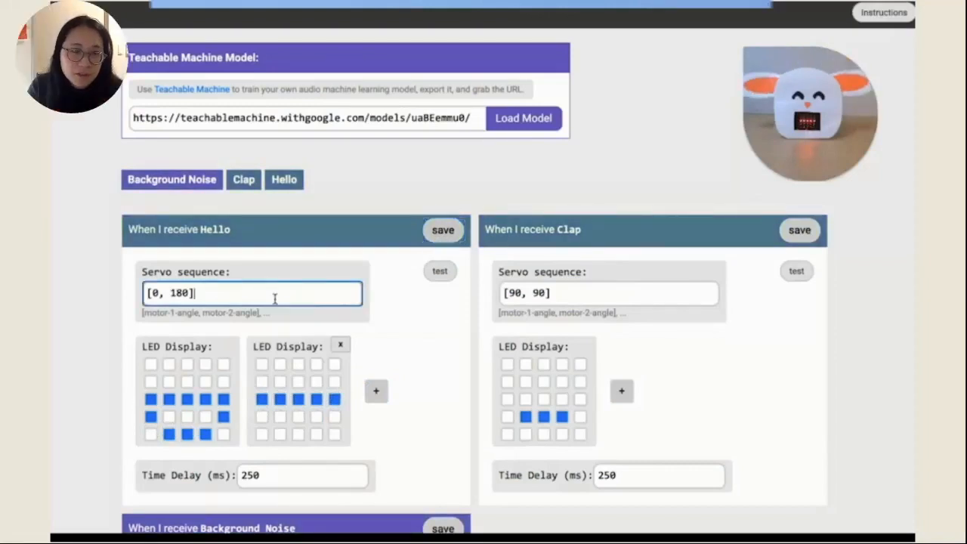
text(, [90,90])
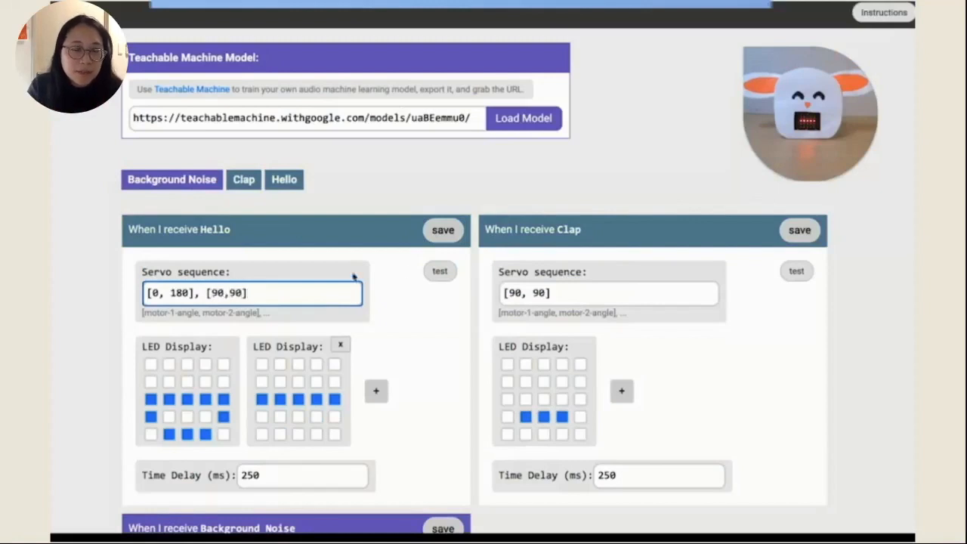
click(443, 230)
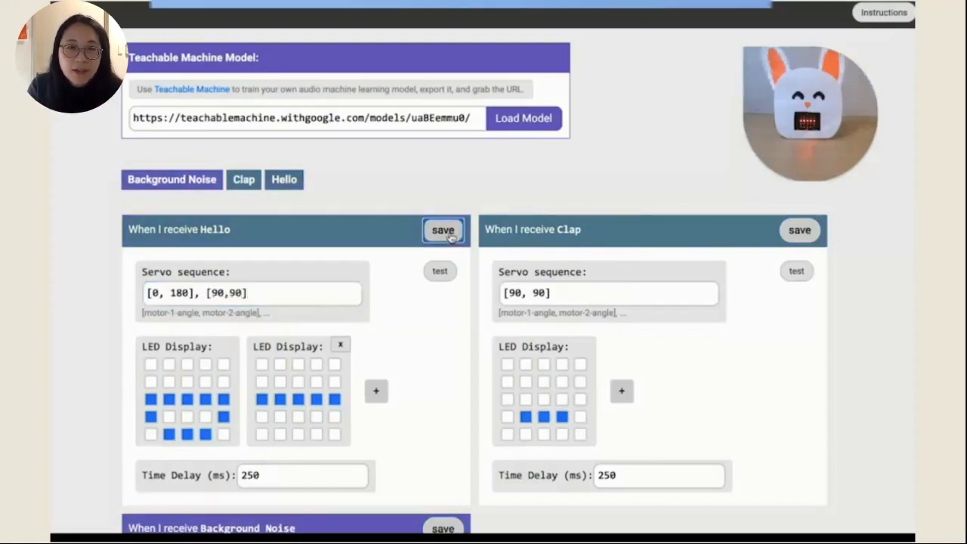
click(250, 293)
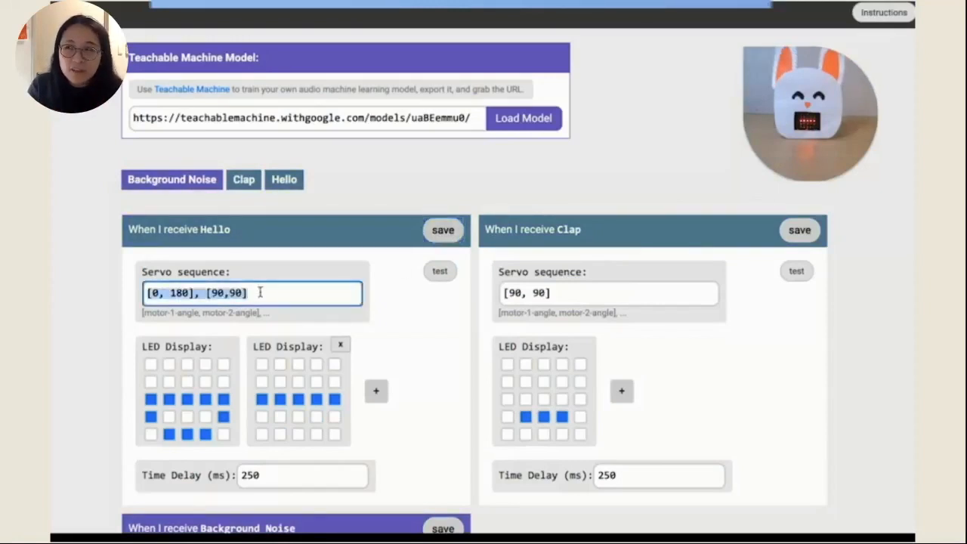